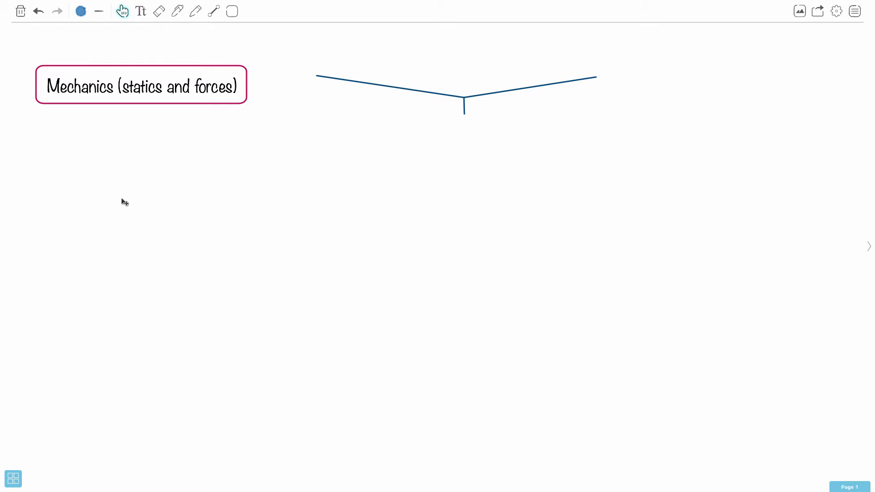
pyautogui.moveTo(155, 95)
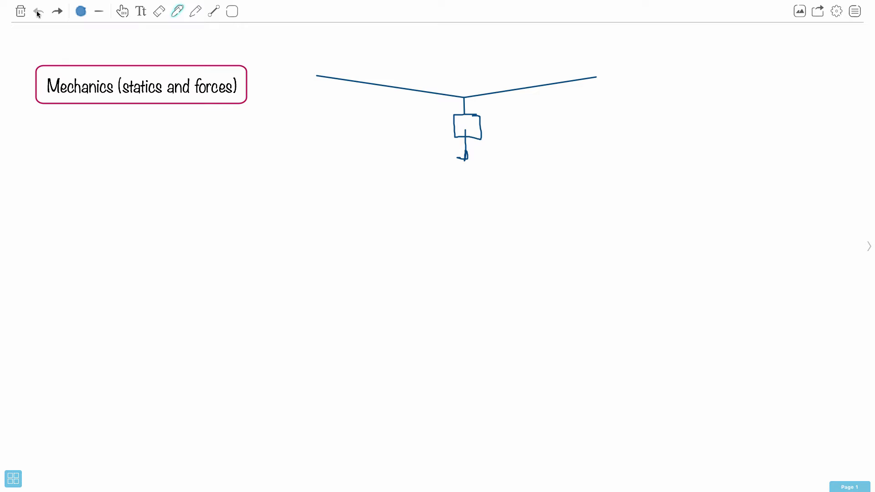
# Step: Draw the block below the knot with a downward arrow labelled W, undoing the messy stroke
pyautogui.click(39, 11)
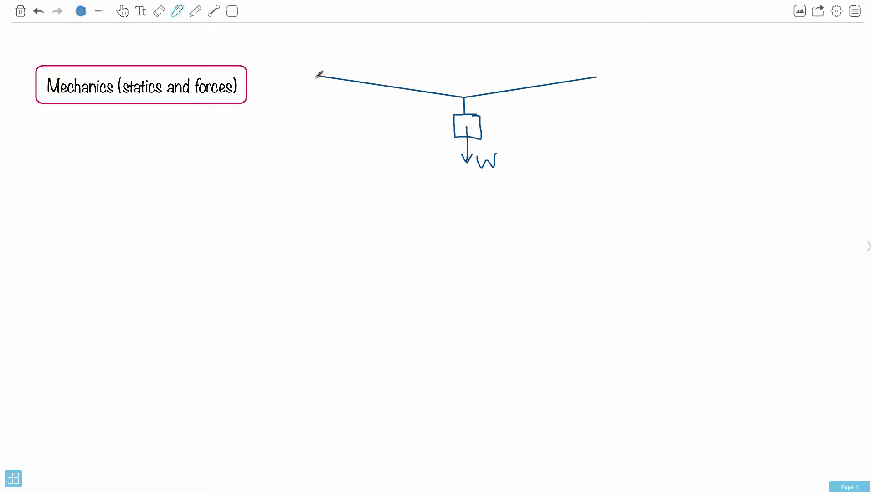
pyautogui.moveTo(460, 91)
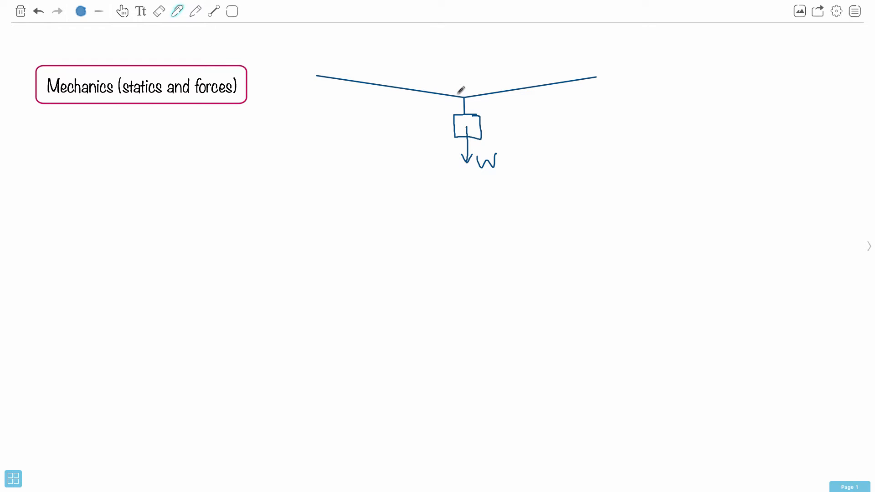
pyautogui.moveTo(454, 83)
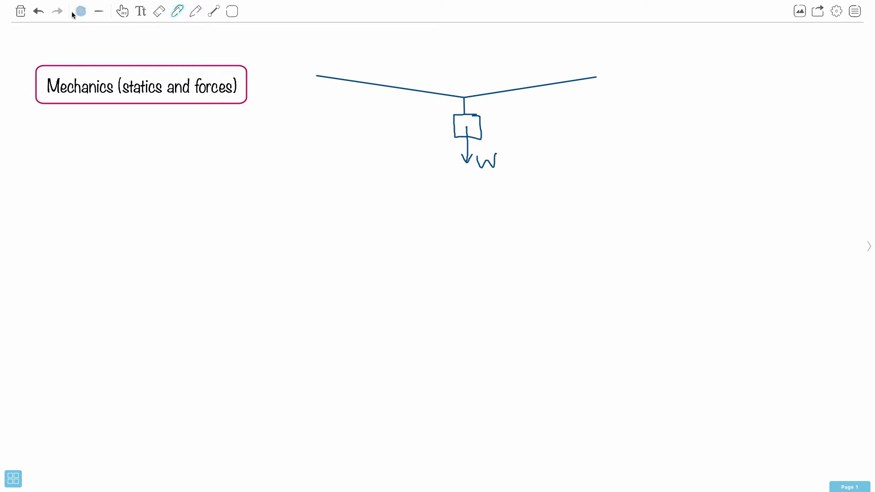
# Step: In black ink, draw the ceiling line, mark θ at both corners and label each rope's tension T with arrows
pyautogui.click(80, 10)
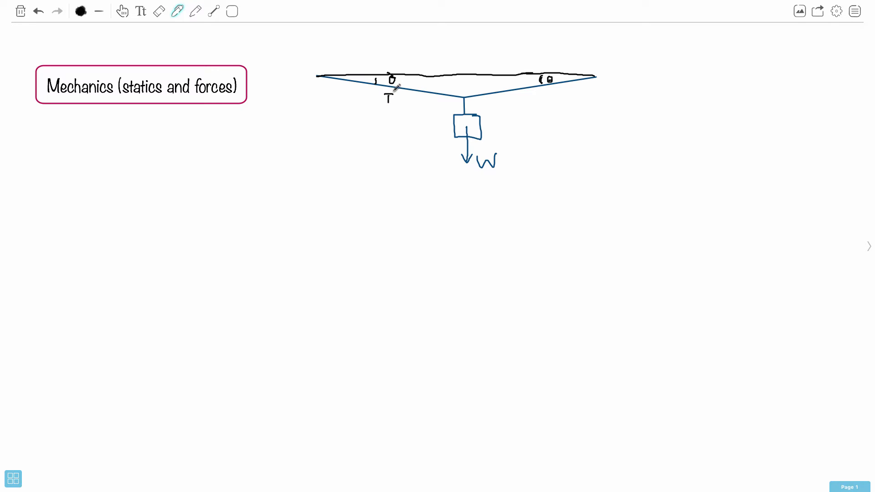
pyautogui.write('T')
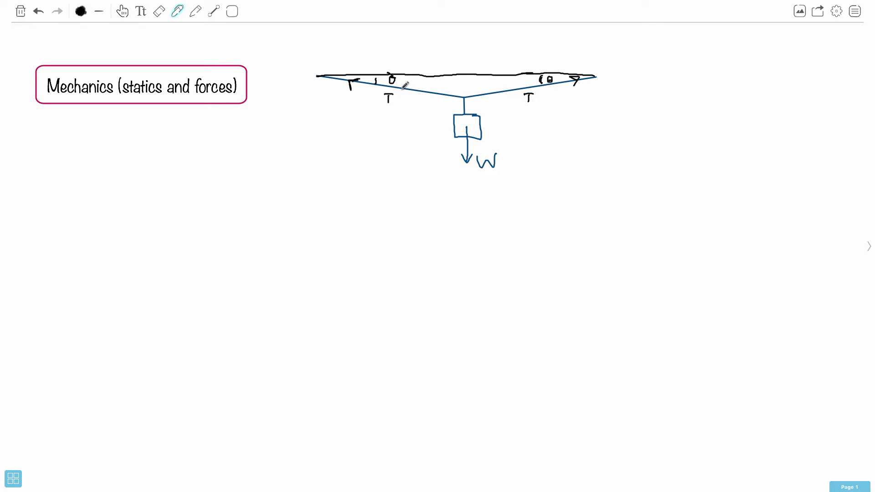
pyautogui.moveTo(457, 108)
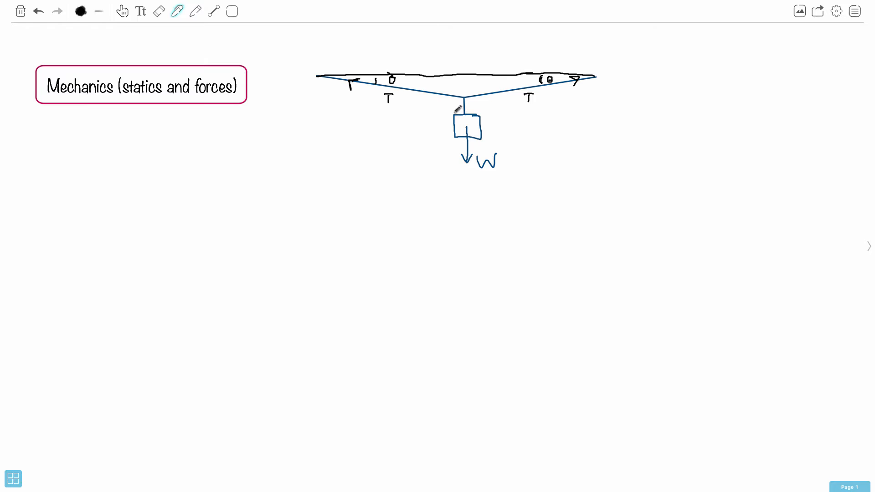
pyautogui.moveTo(471, 133)
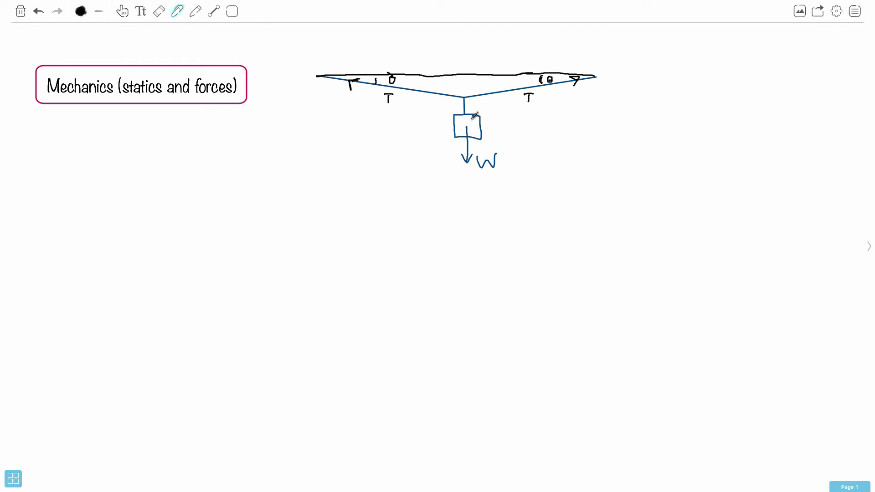
pyautogui.click(81, 11)
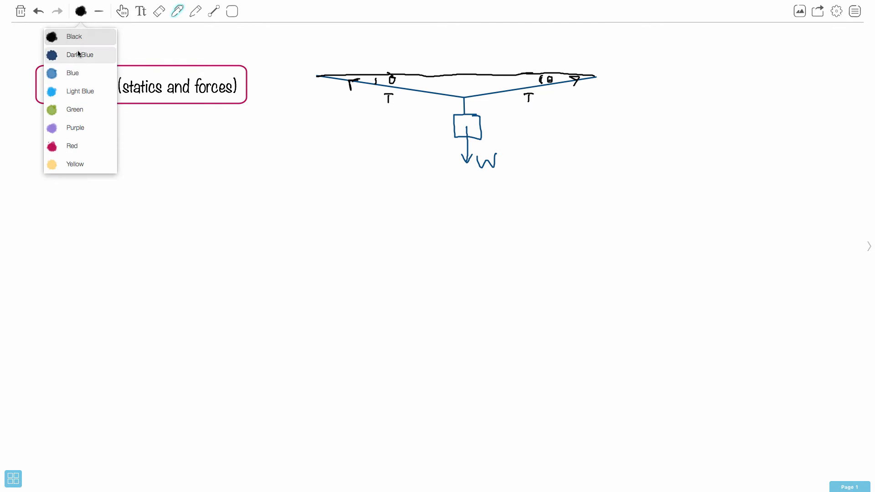
# Step: In green ink, write 'as angle approaches 0°, Tension can approach ∞' with 'can' underlined and an upward arrow at the knot
pyautogui.click(74, 109)
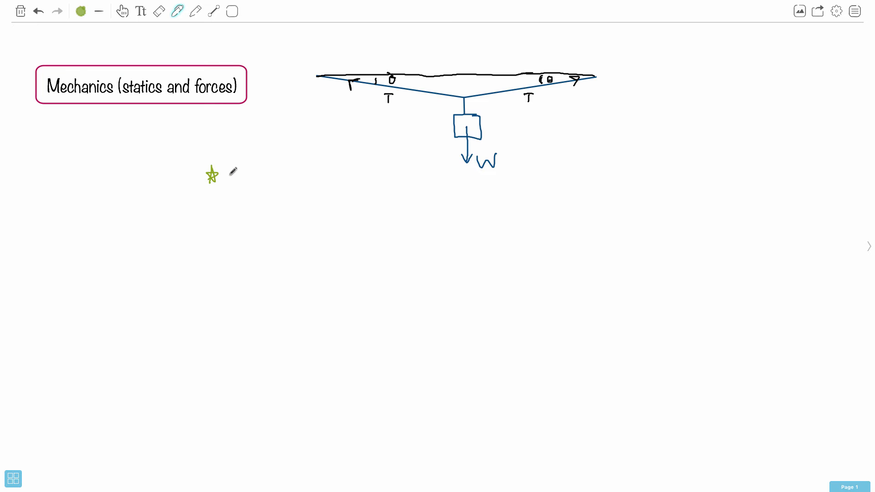
pyautogui.write('as angle approach')
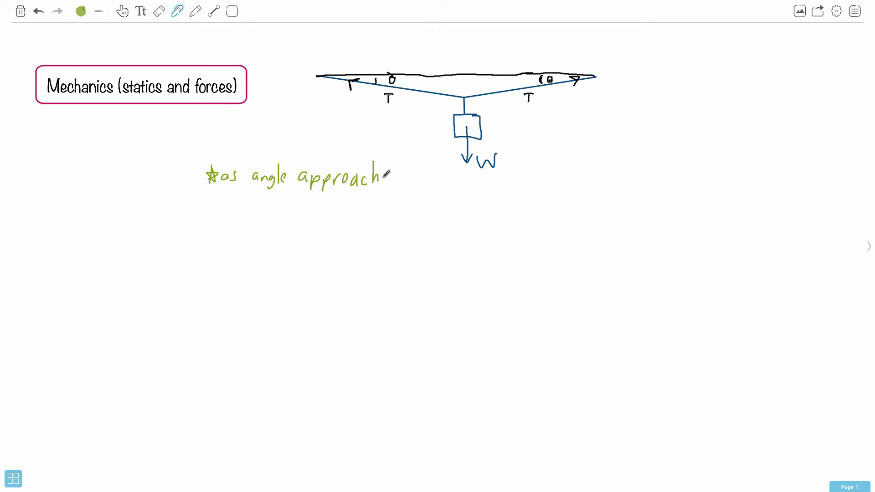
pyautogui.write('es c')
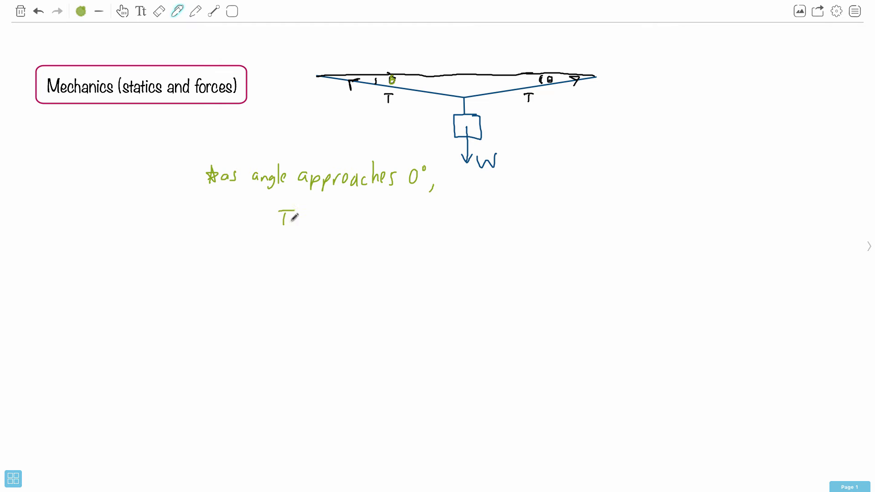
pyautogui.write('Tension')
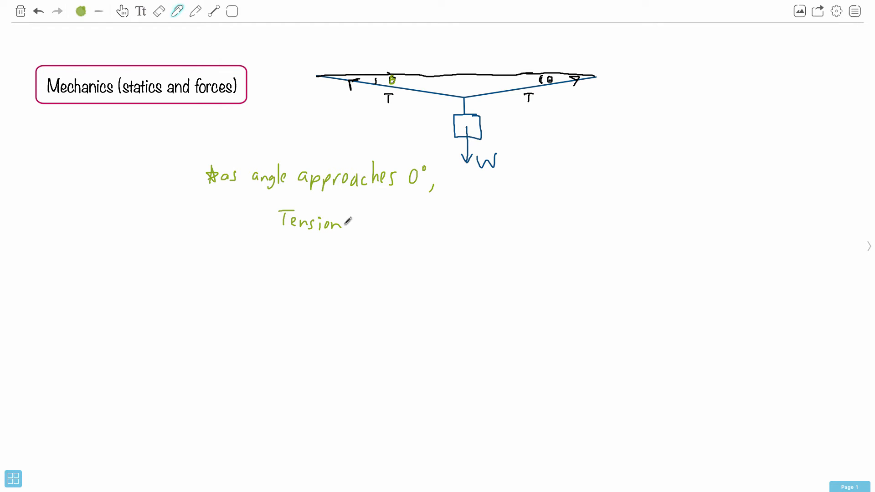
pyautogui.write('can a')
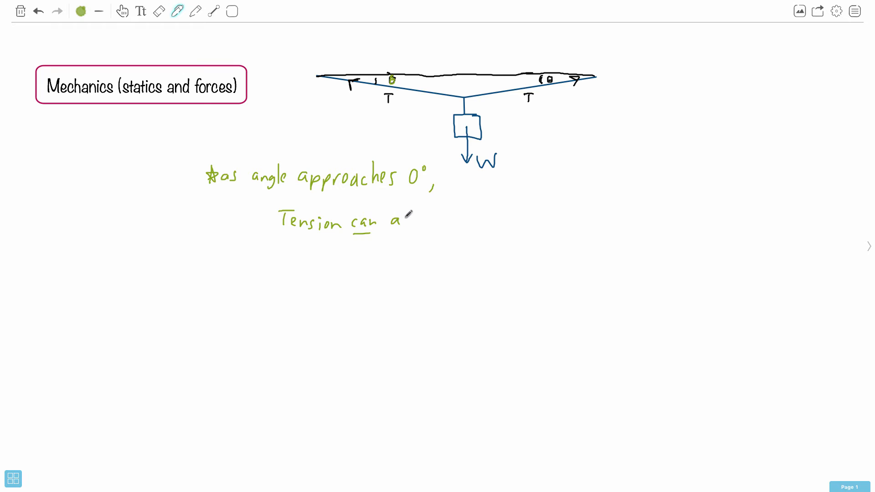
pyautogui.write('approach ∞')
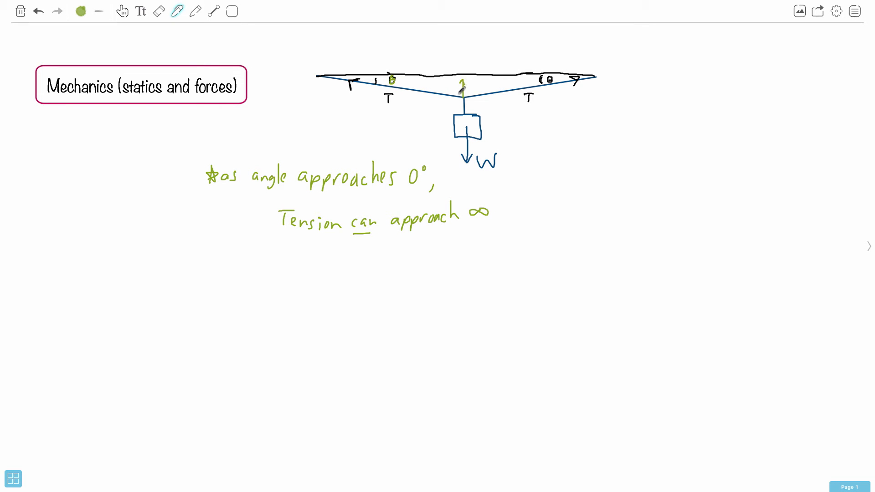
pyautogui.click(80, 11)
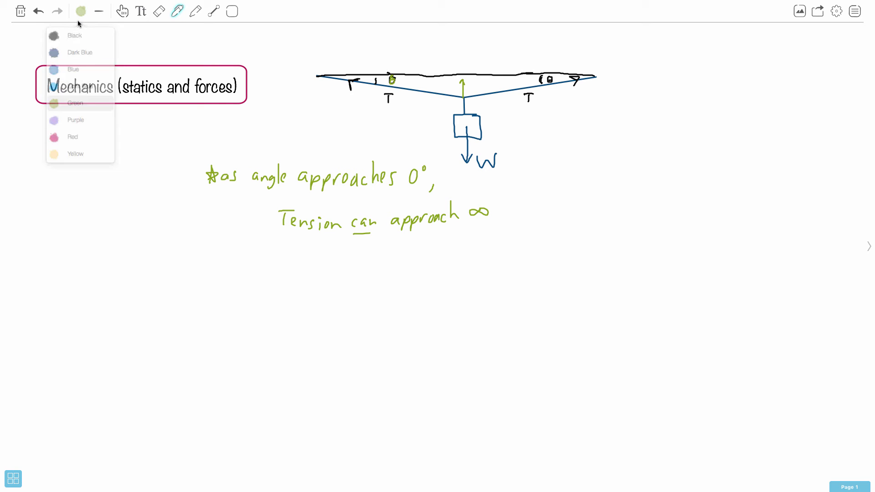
# Step: In black ink, write the answer 'D) T > W' and enclose it in a larger box, discarding the small one
pyautogui.click(74, 36)
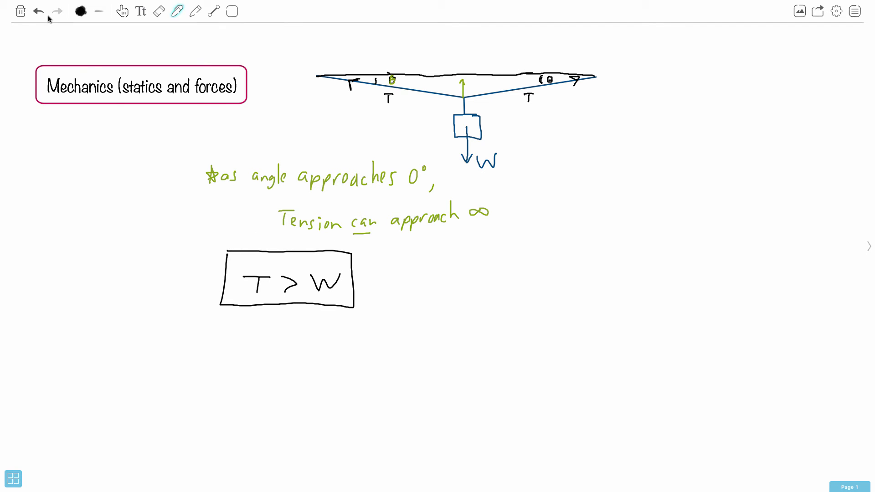
pyautogui.click(37, 11)
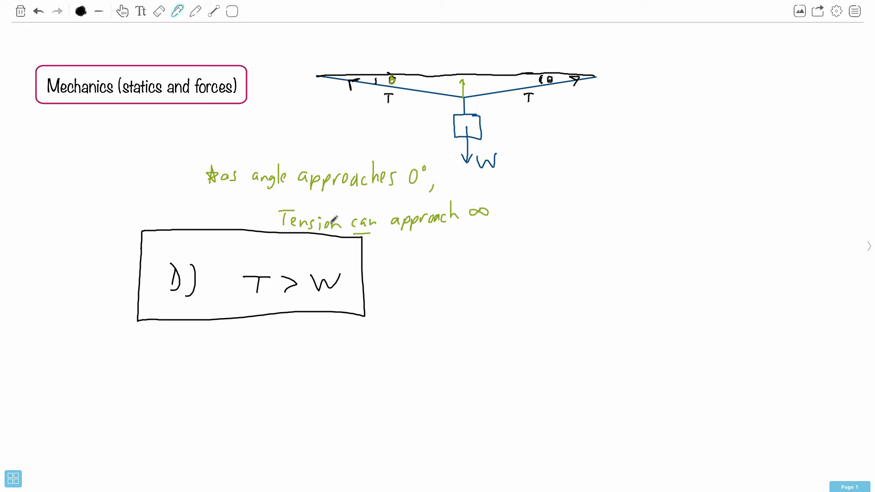
pyautogui.moveTo(312, 250)
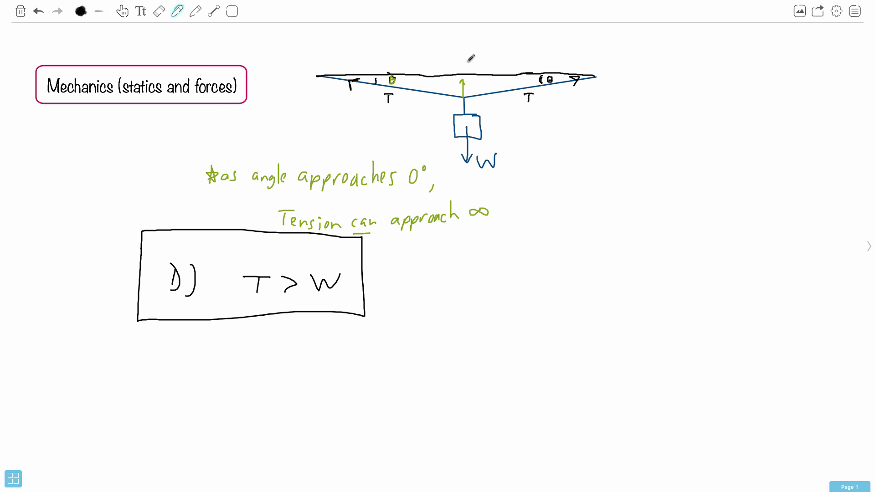
pyautogui.moveTo(516, 58)
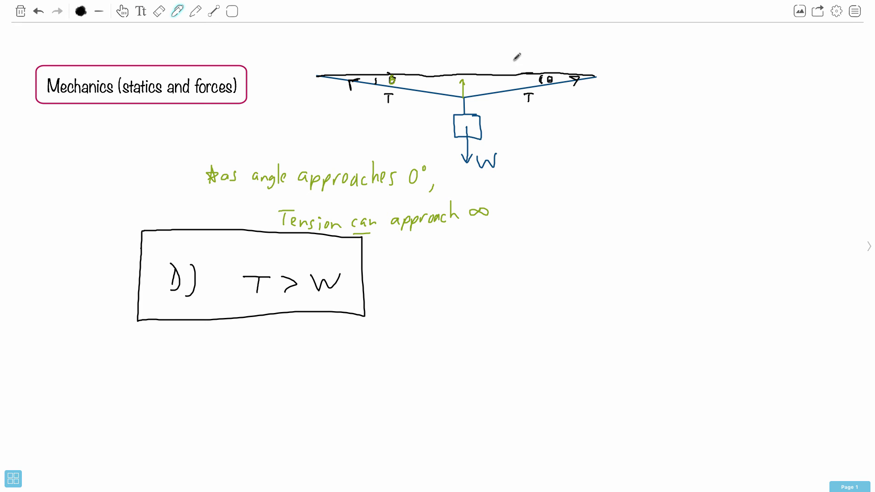
pyautogui.moveTo(474, 66)
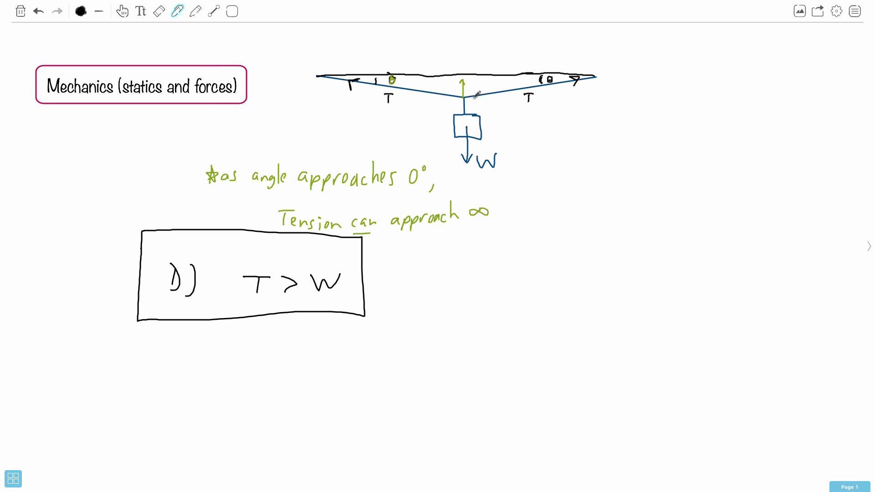
pyautogui.moveTo(495, 84)
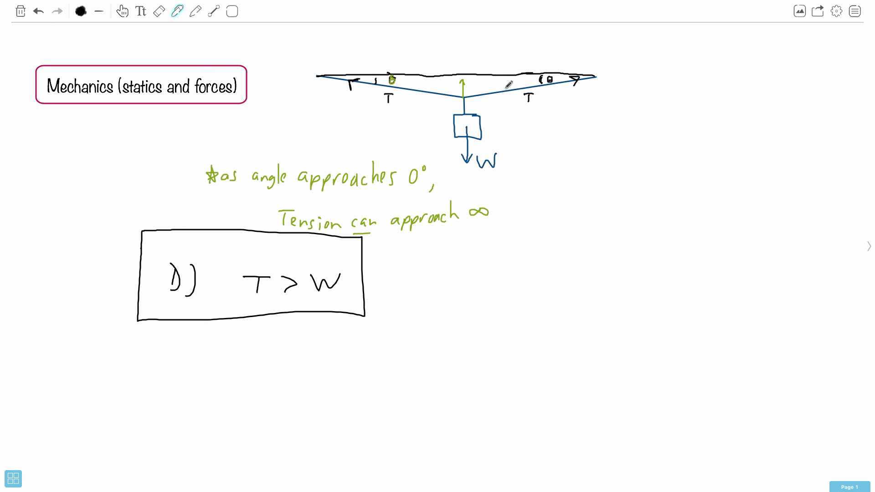
pyautogui.moveTo(466, 120)
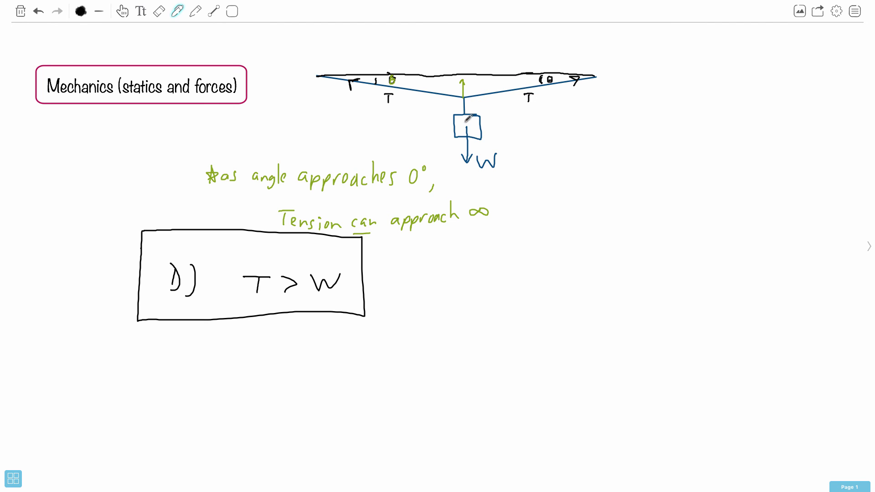